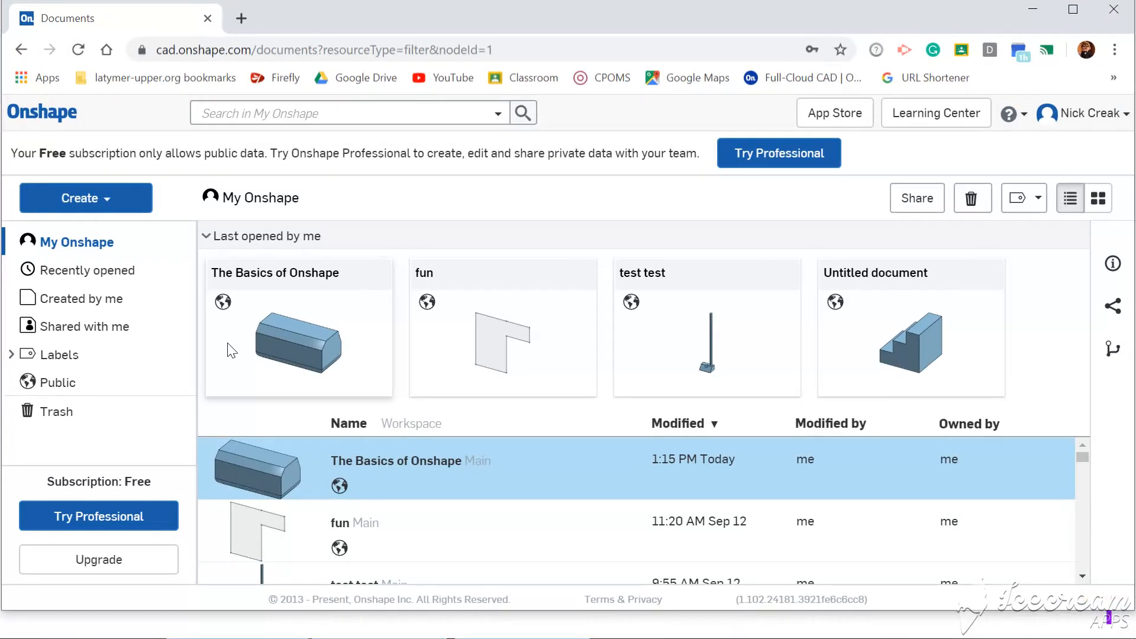
mouse_move(56, 121)
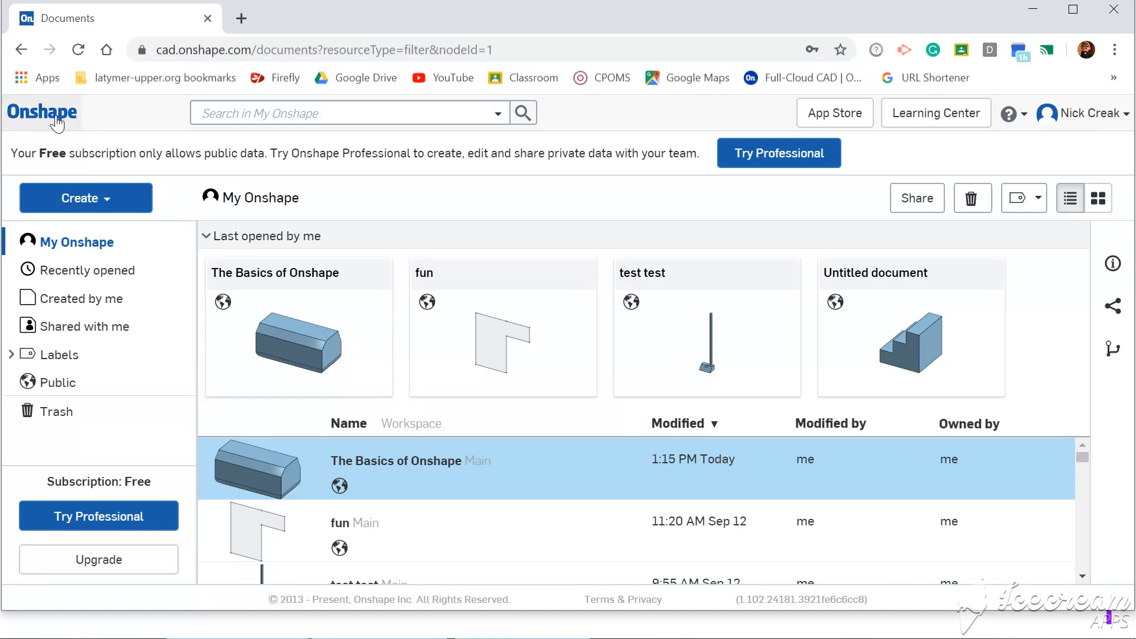
mouse_move(410, 515)
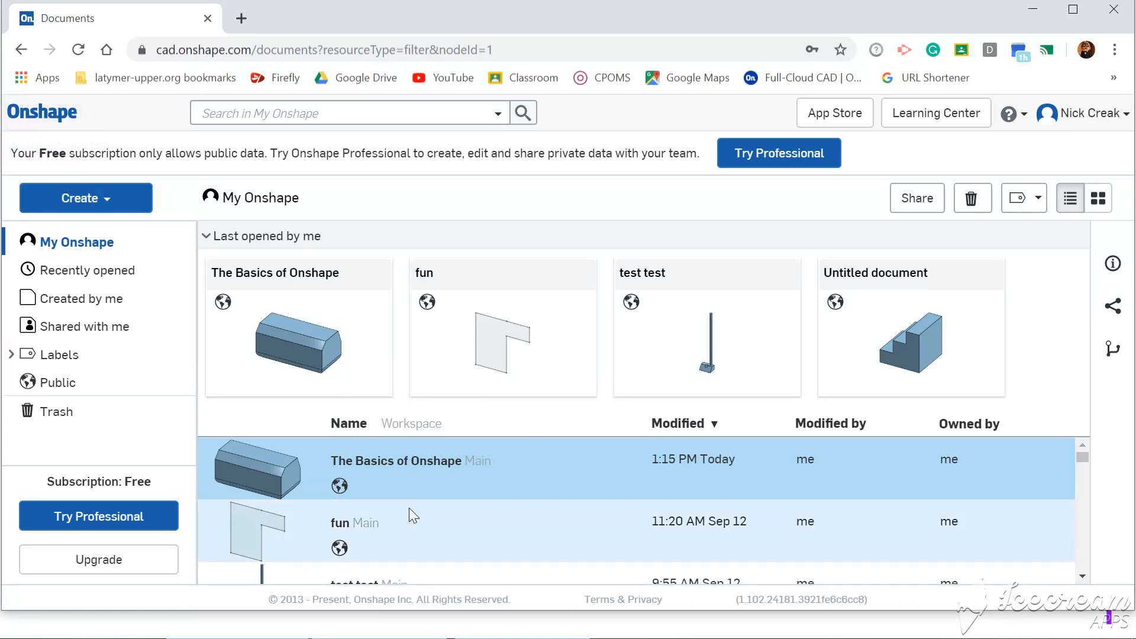
mouse_move(78, 227)
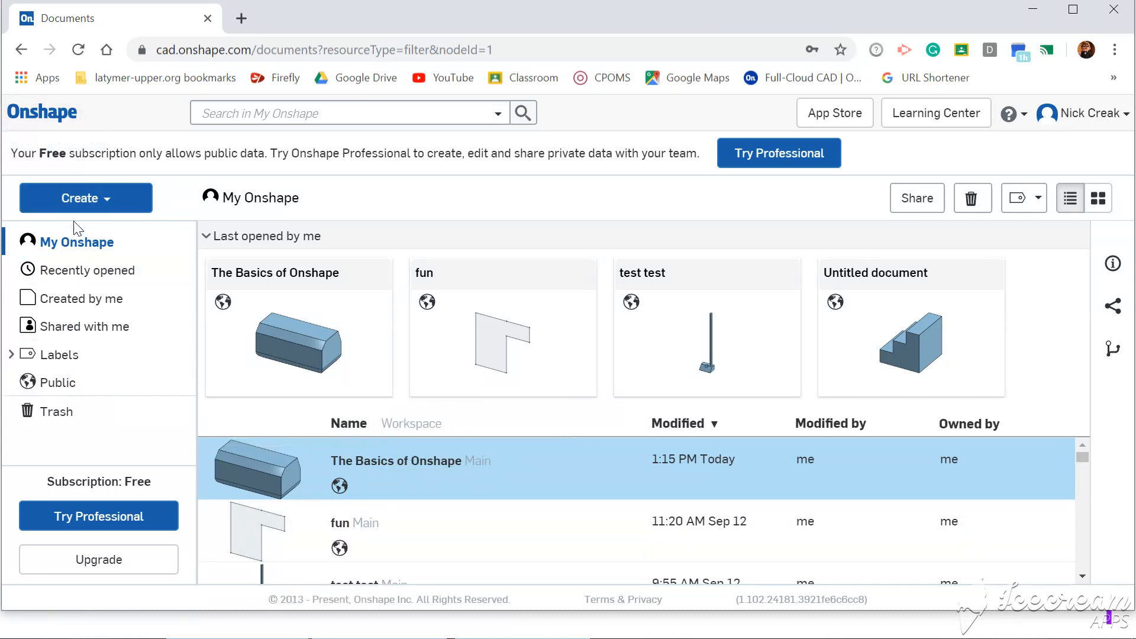
- Create a new public document named 'Further Onshape'
left_click(85, 197)
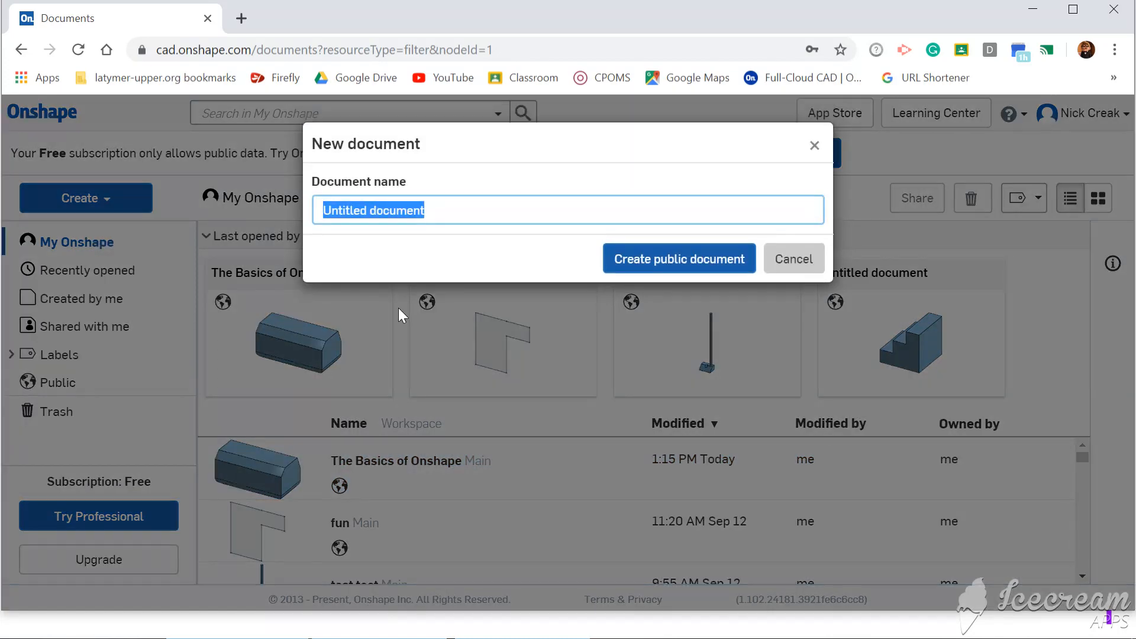
type("Fun")
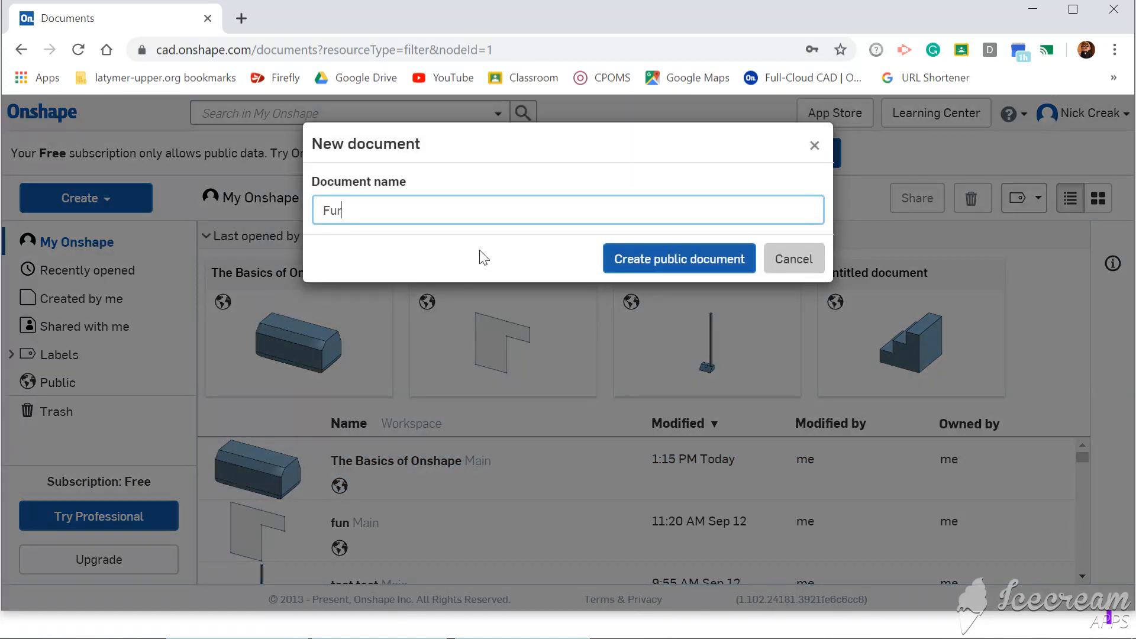
type("ther Onshape")
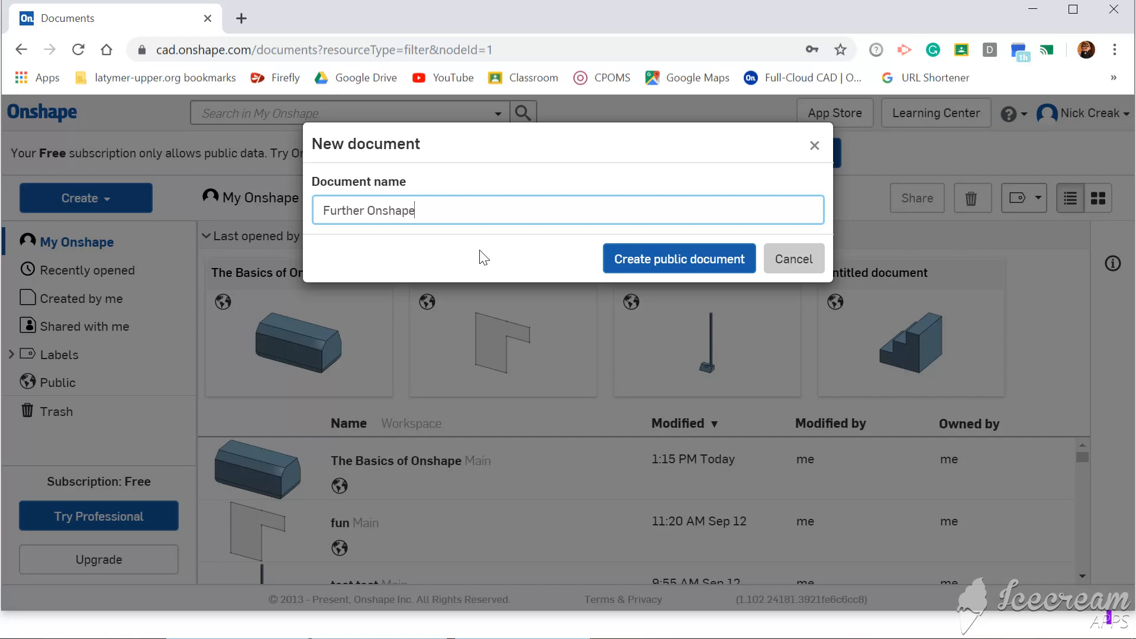
left_click(793, 259)
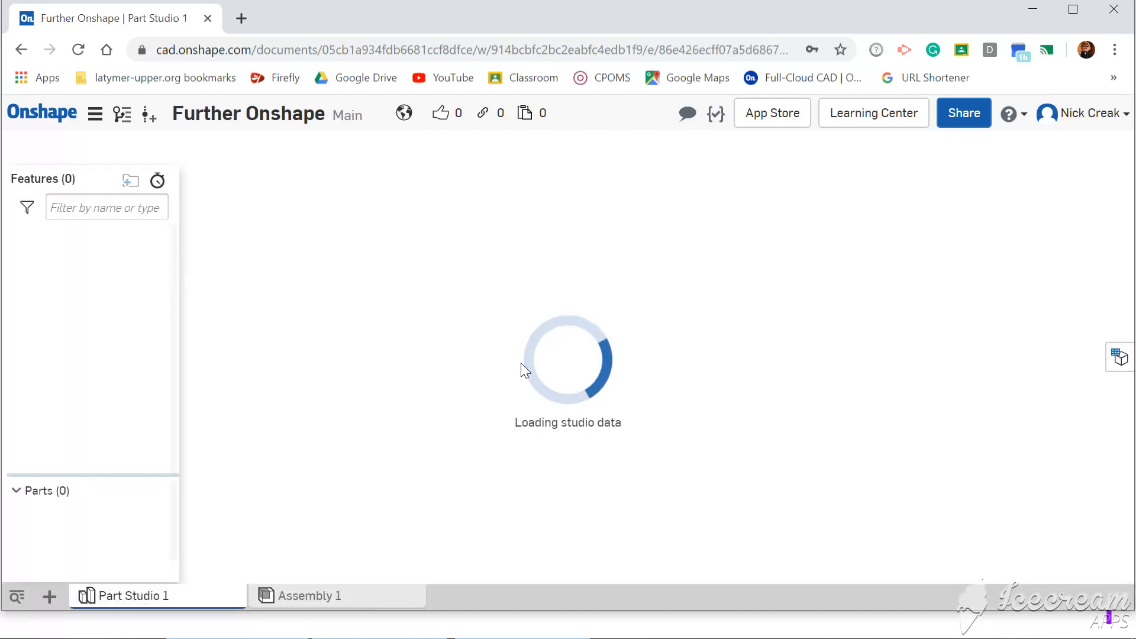
mouse_move(528, 382)
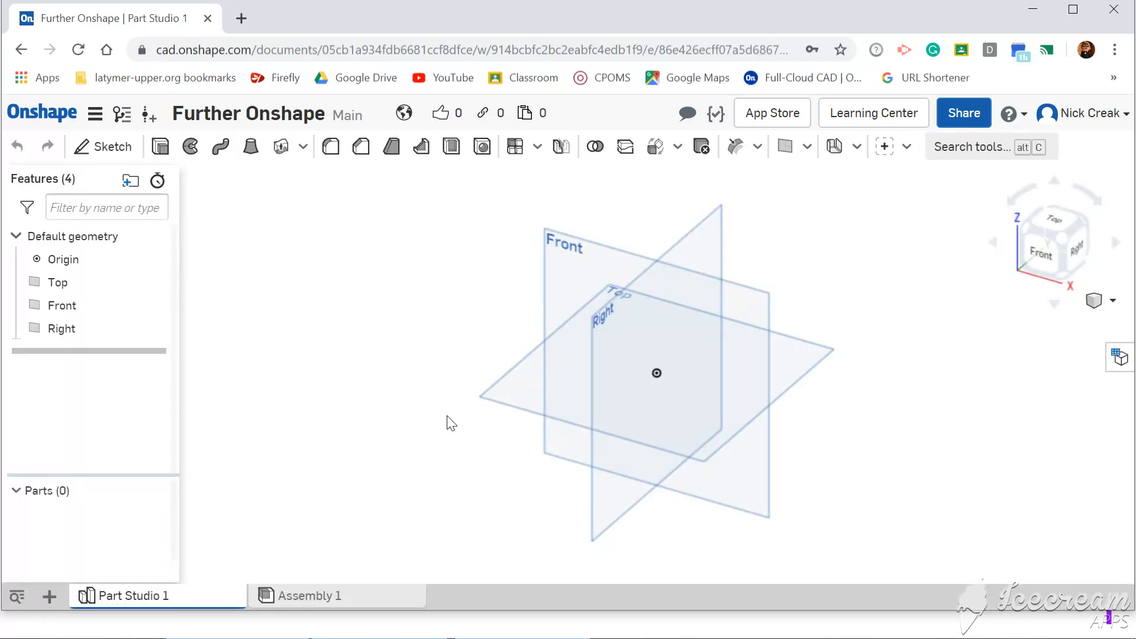
- Sketch a vertical axis line from the origin on the Front plane and finish Sketch 1
left_click(580, 250)
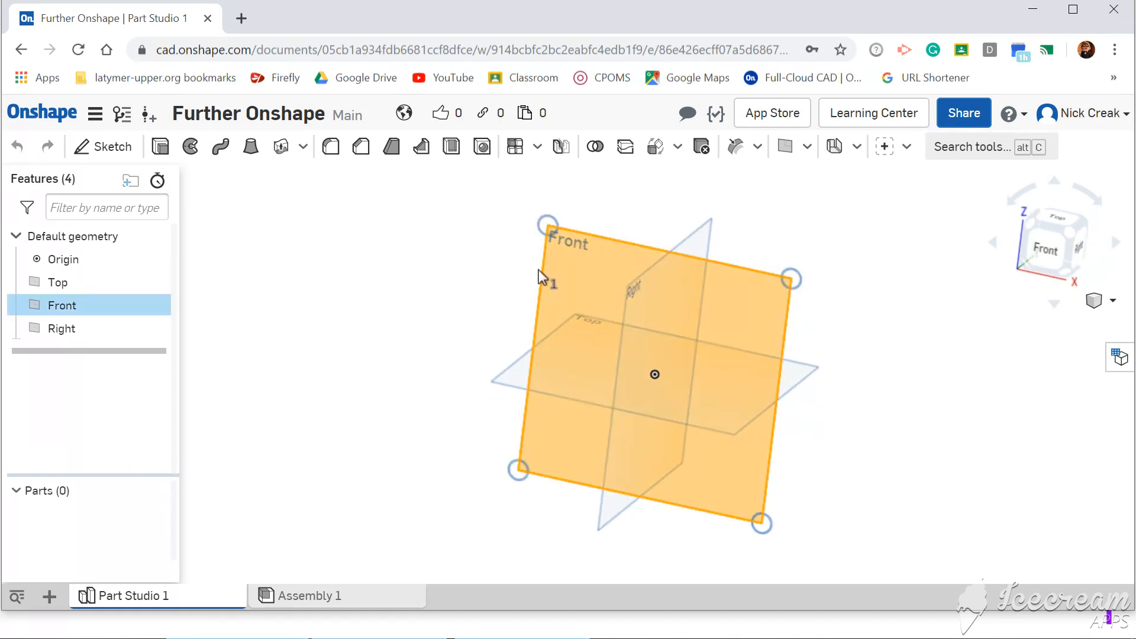
mouse_move(112, 147)
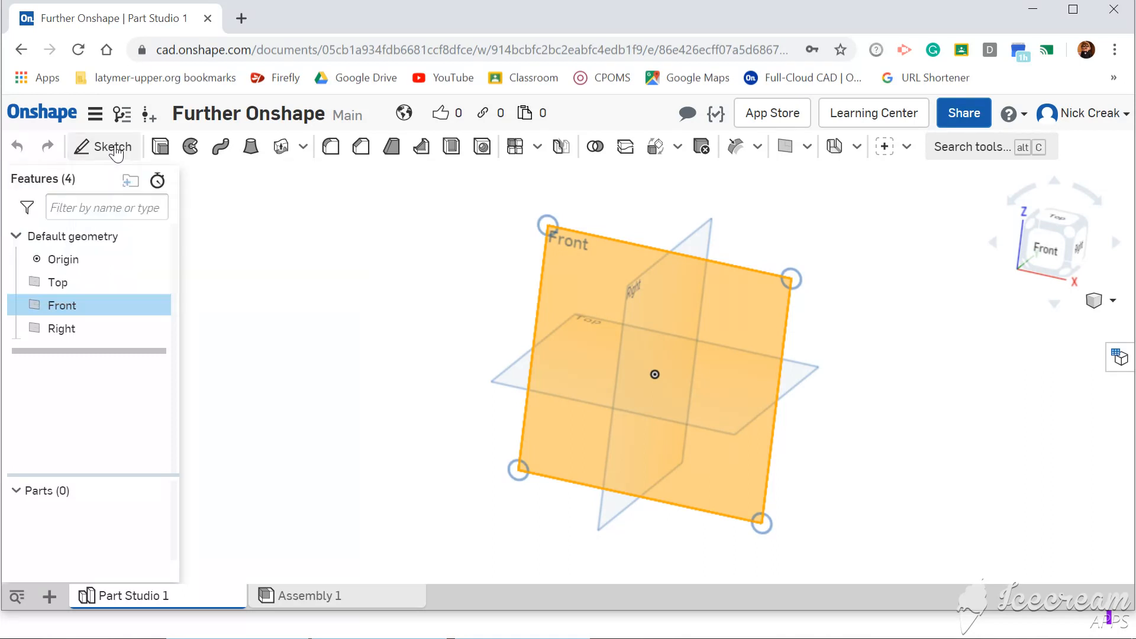
left_click(112, 146)
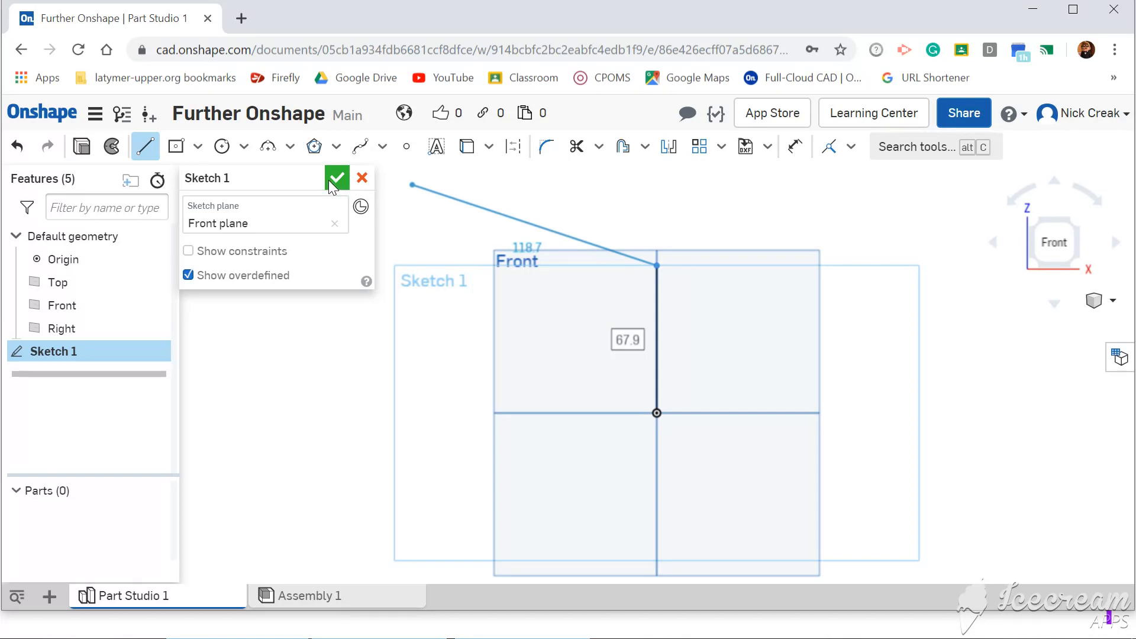
left_click(334, 178)
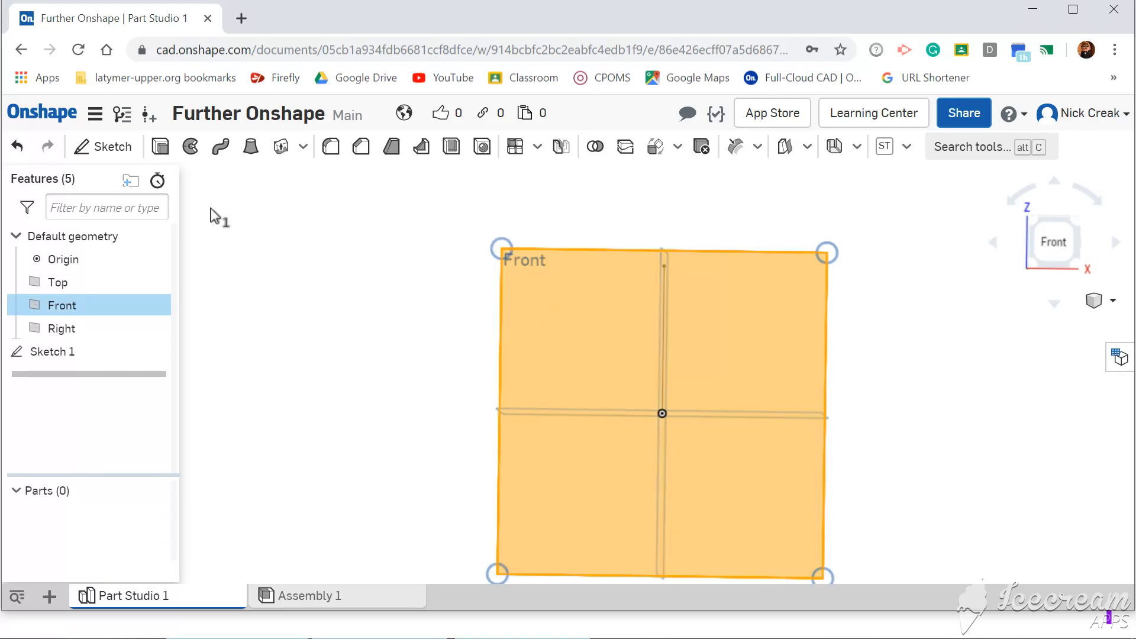
- Sketch a Ø20 centre-point circle 60 mm left of the axis on Front and finish Sketch 2
left_click(104, 146)
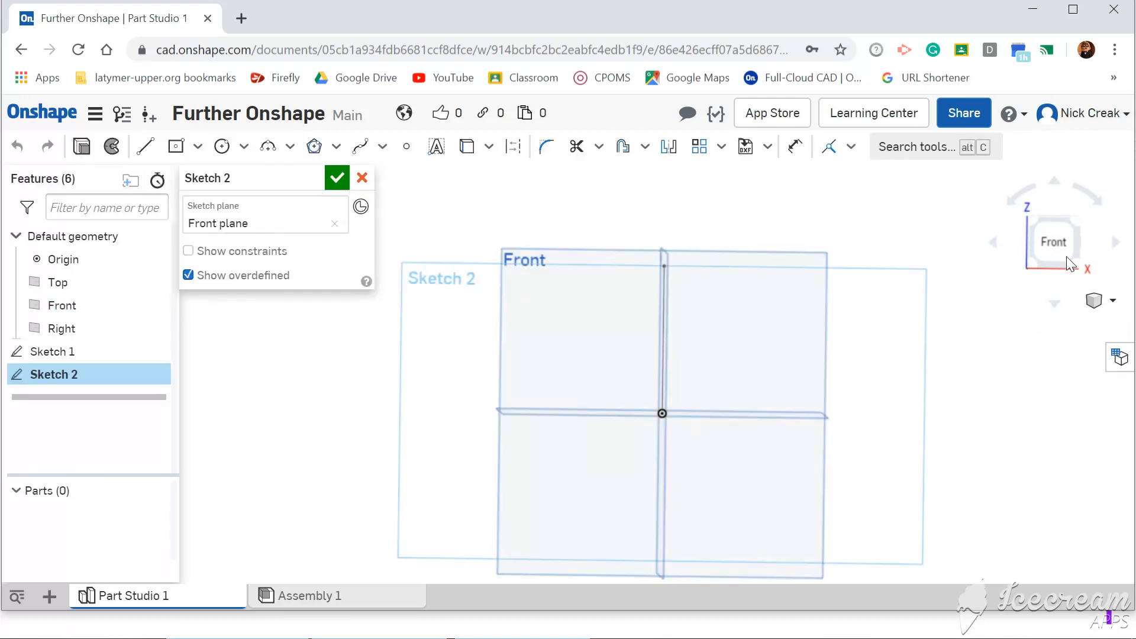
scroll("up", 3)
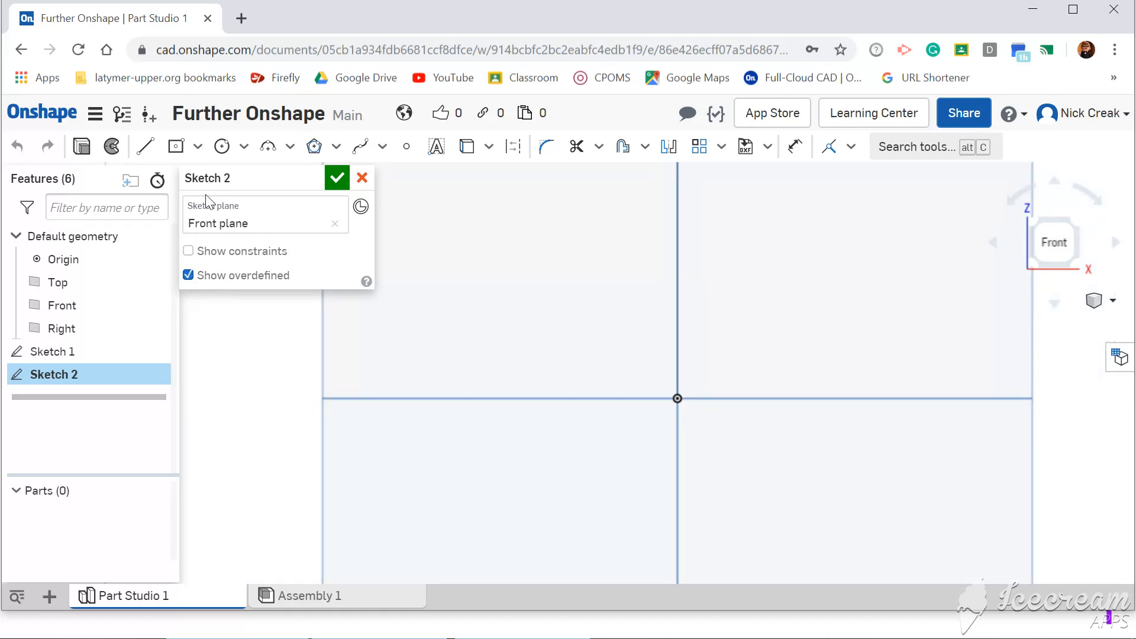
mouse_move(222, 147)
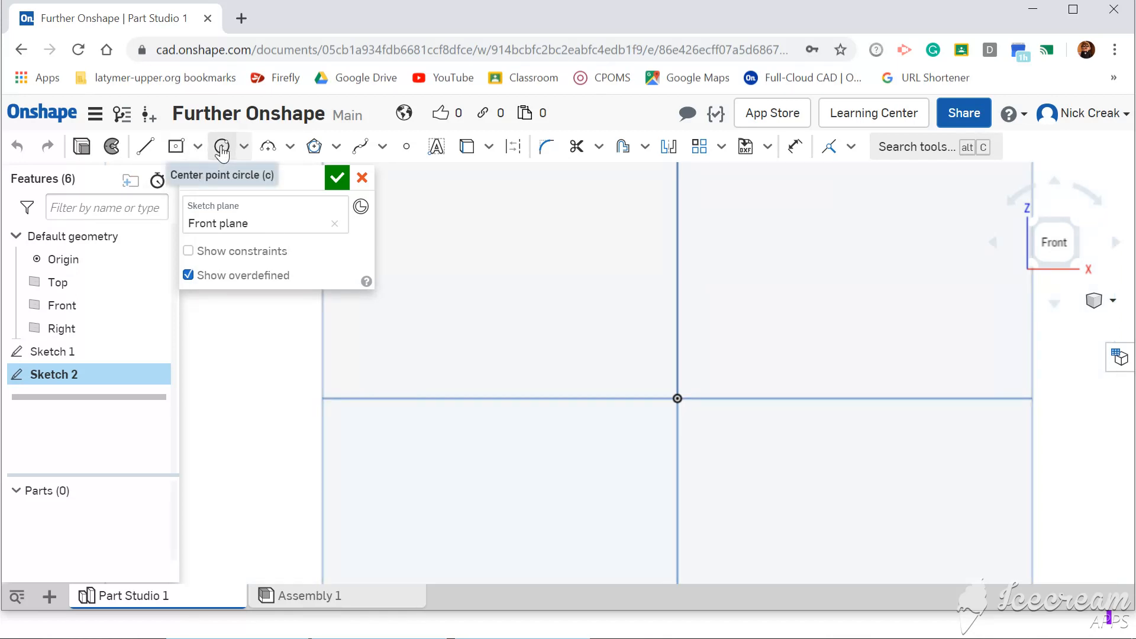
left_click(221, 147)
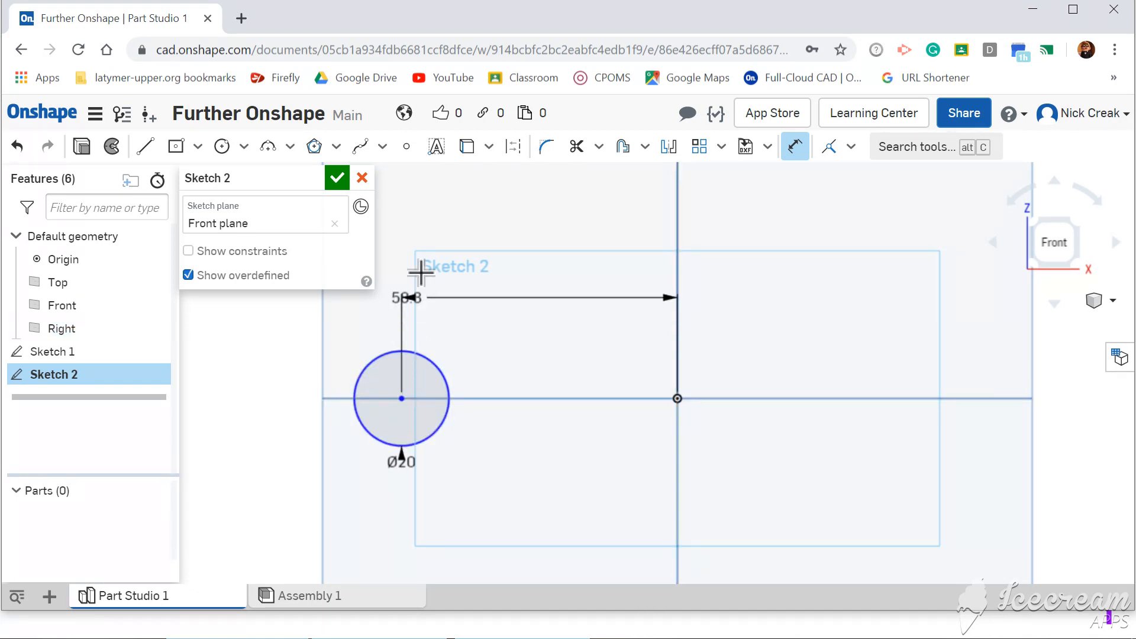
double_click(409, 297)
type("60")
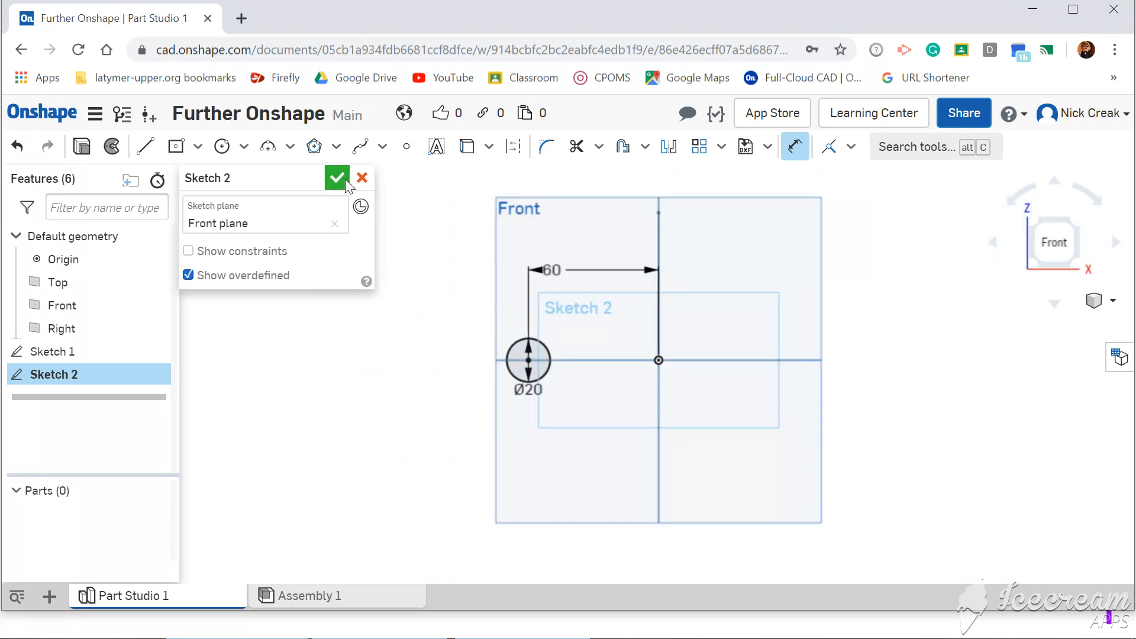
left_click(336, 178)
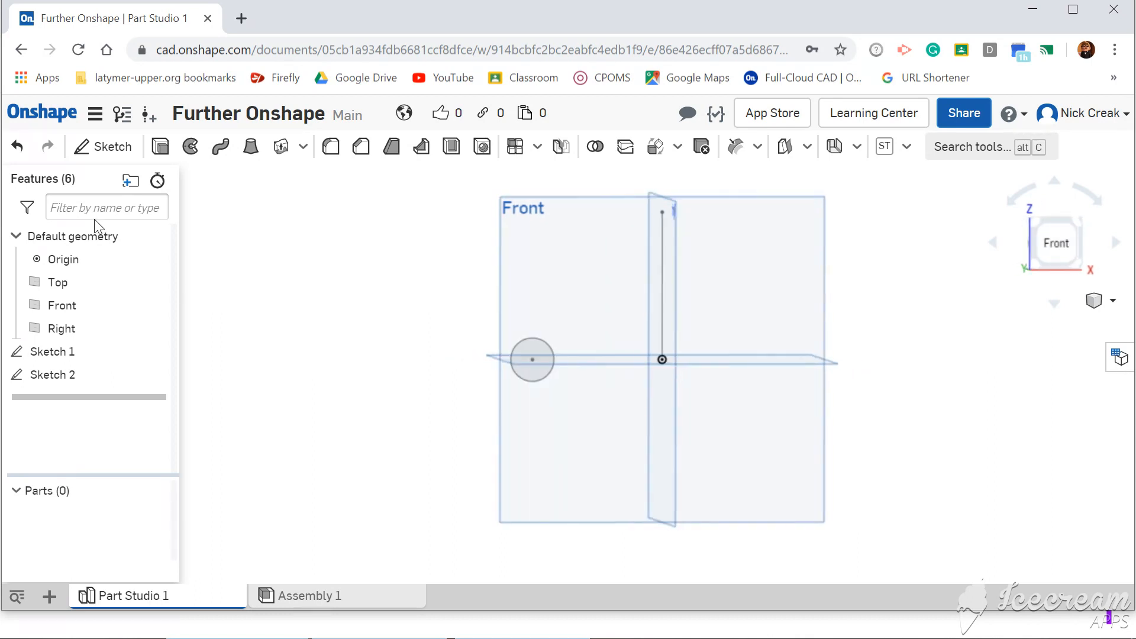
mouse_move(191, 147)
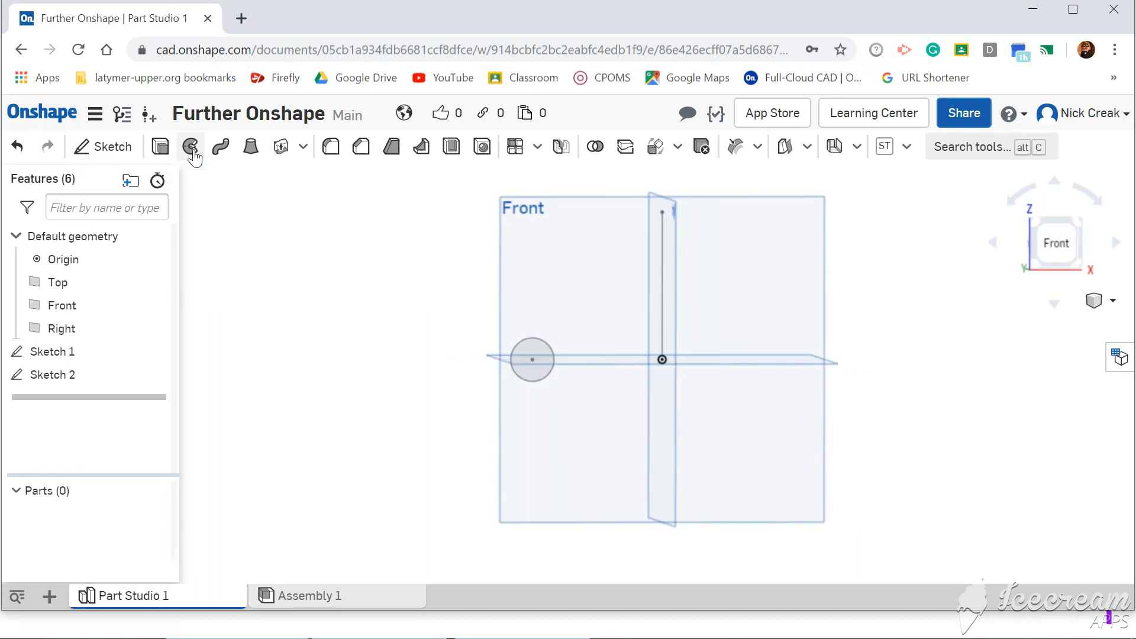
- Revolve the Sketch 2 circle about the Sketch 1 vertical line to preview a ring
left_click(191, 146)
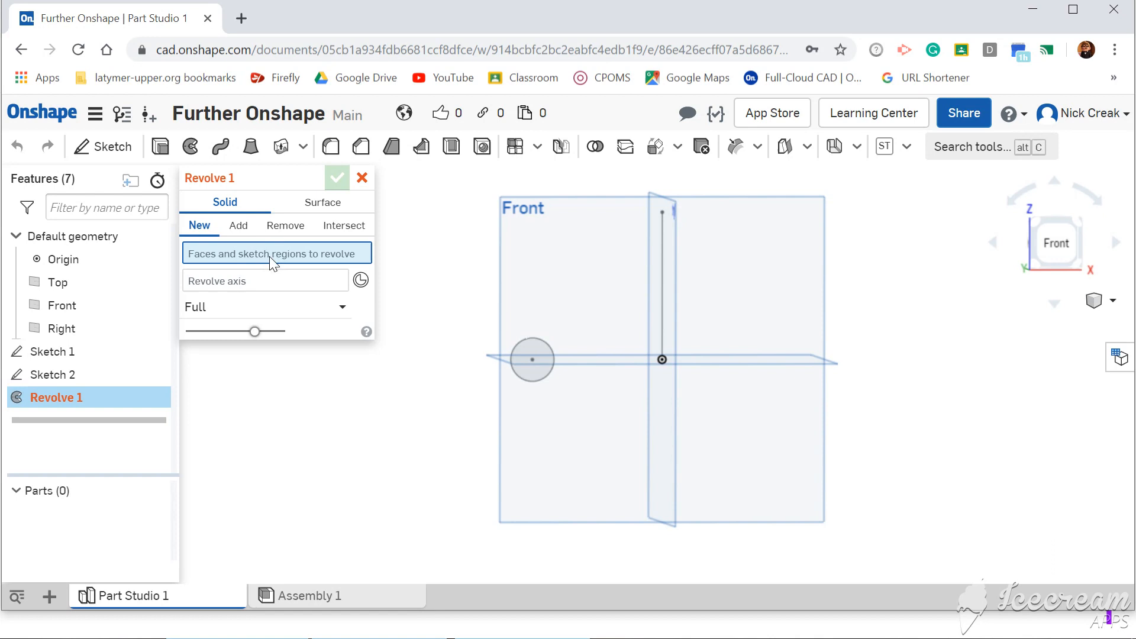
mouse_move(237, 270)
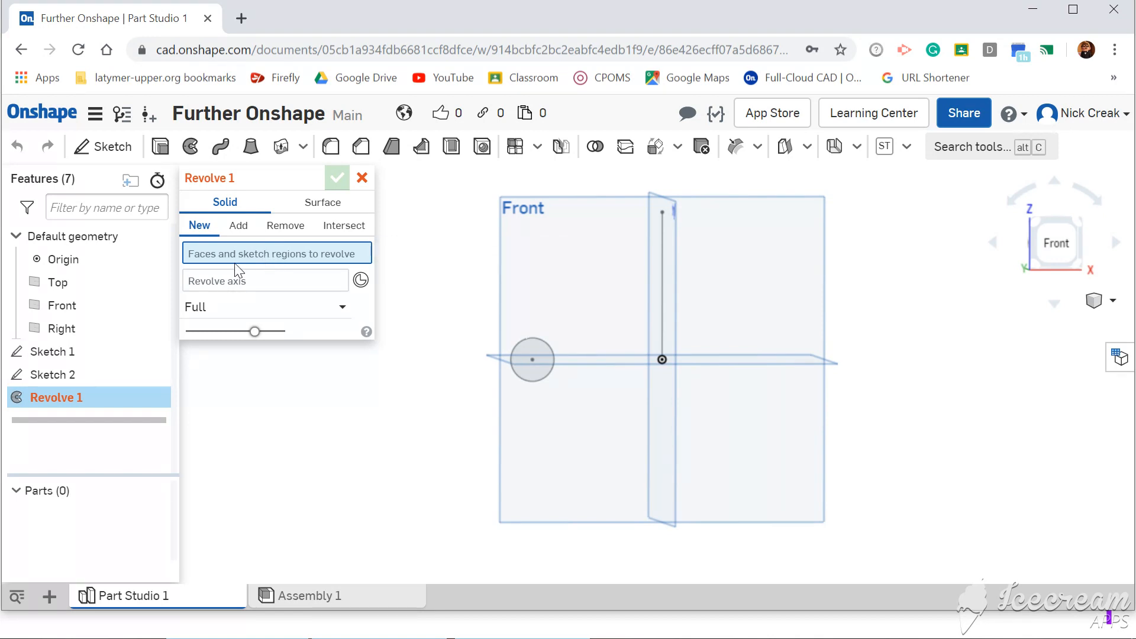
mouse_move(464, 349)
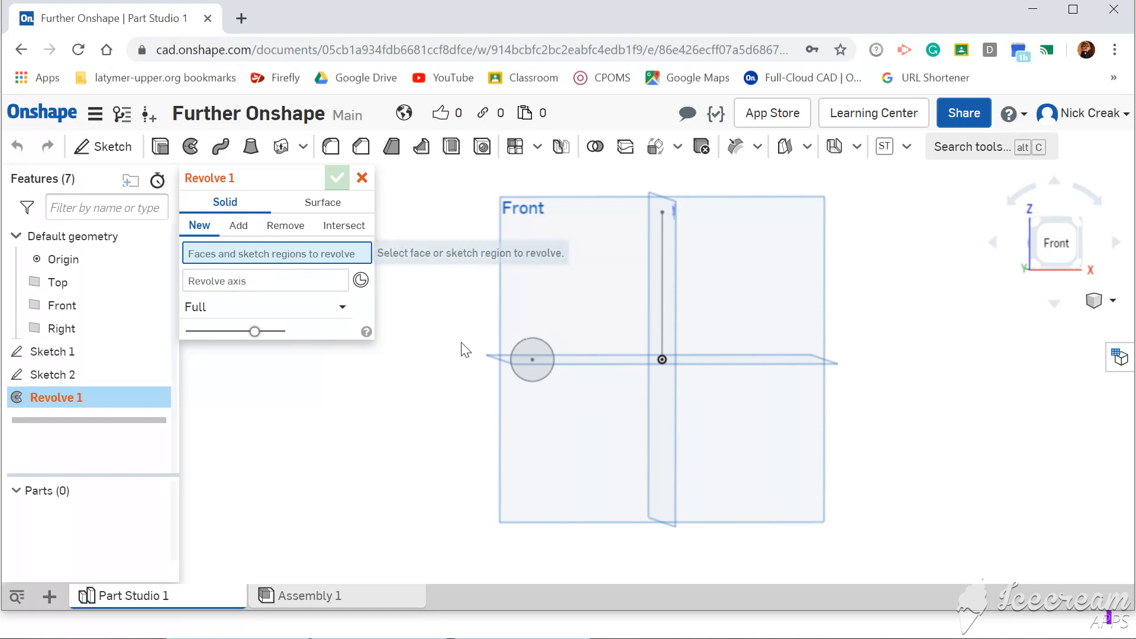
left_click(531, 360)
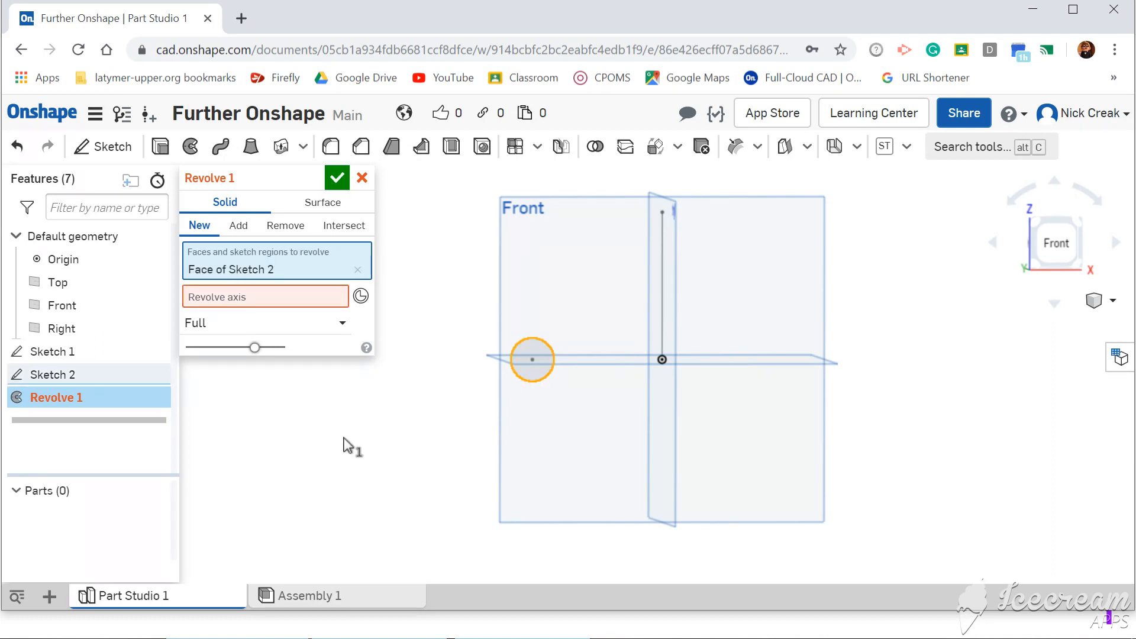
mouse_move(260, 302)
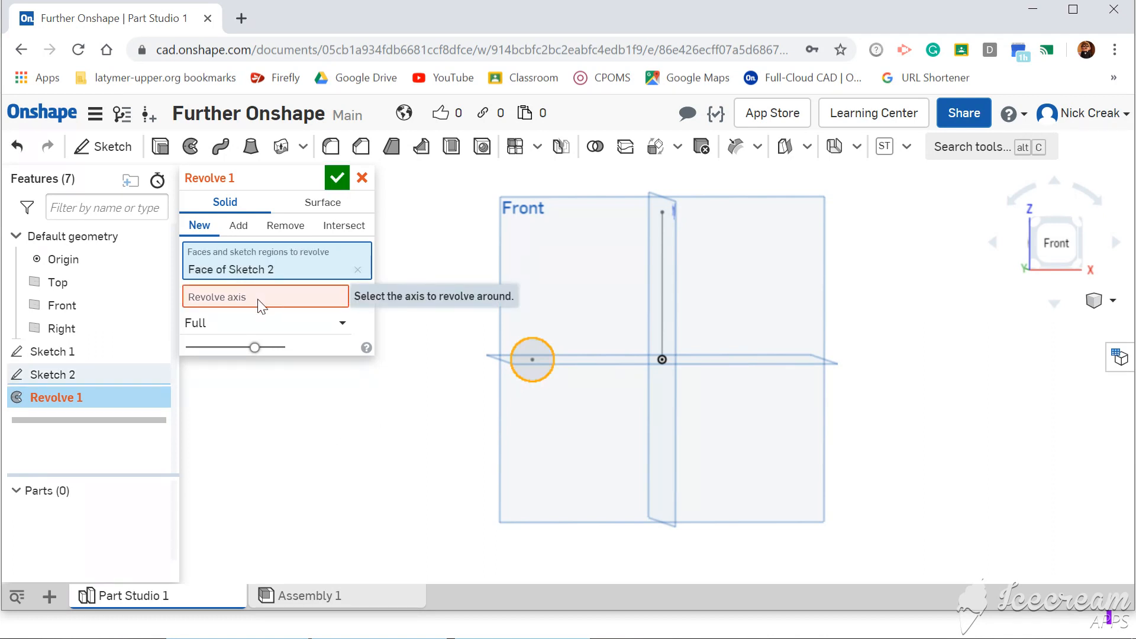
mouse_move(304, 304)
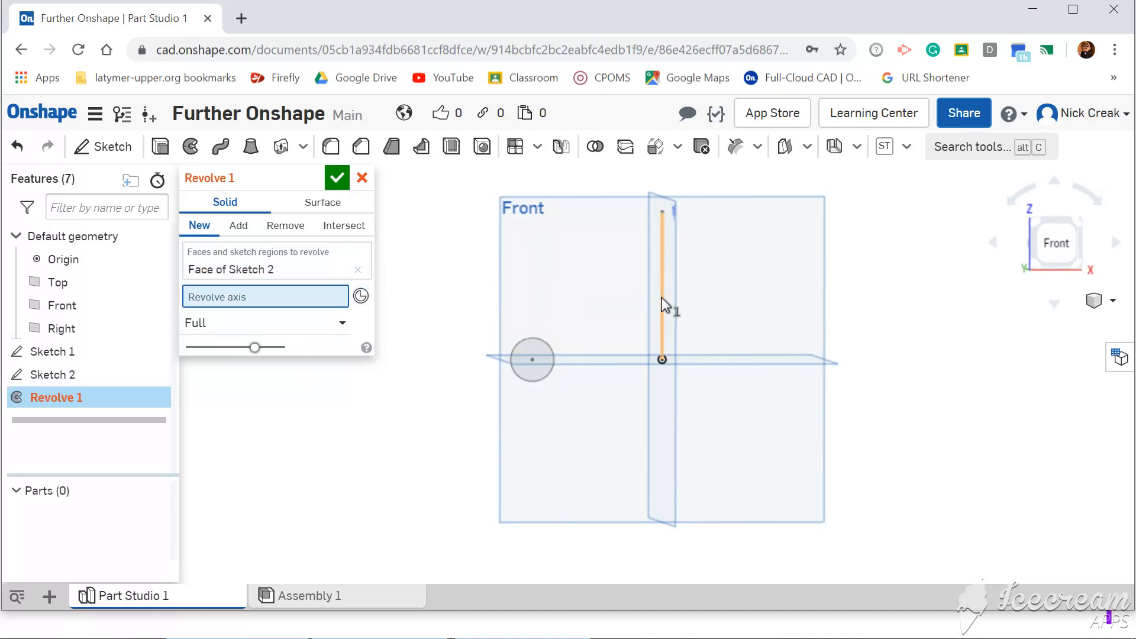
left_click(660, 279)
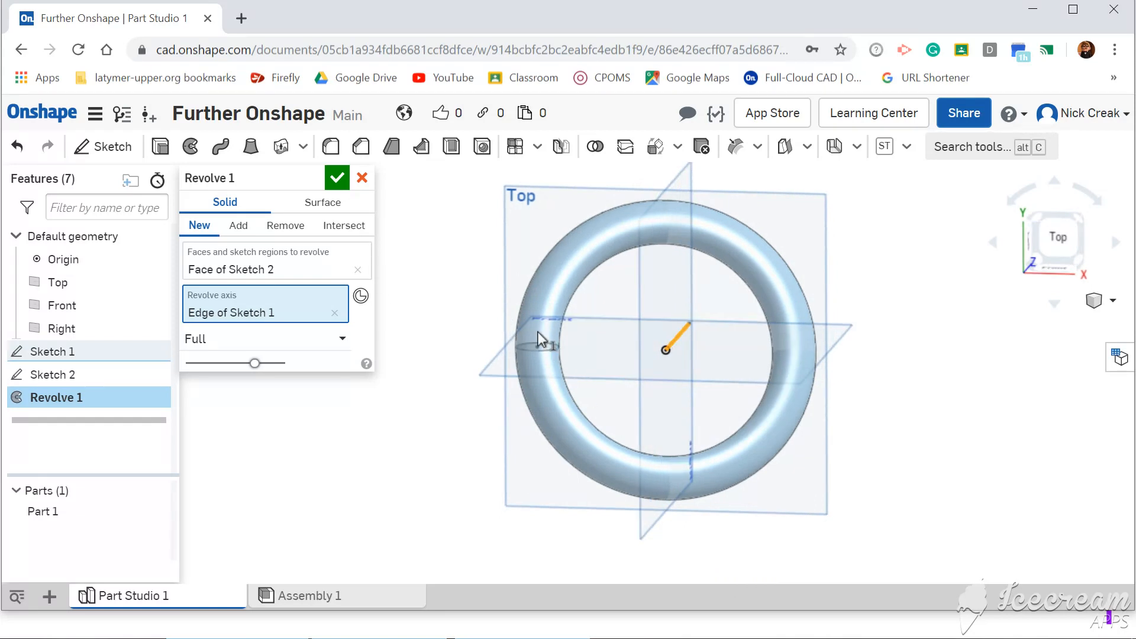
mouse_move(663, 330)
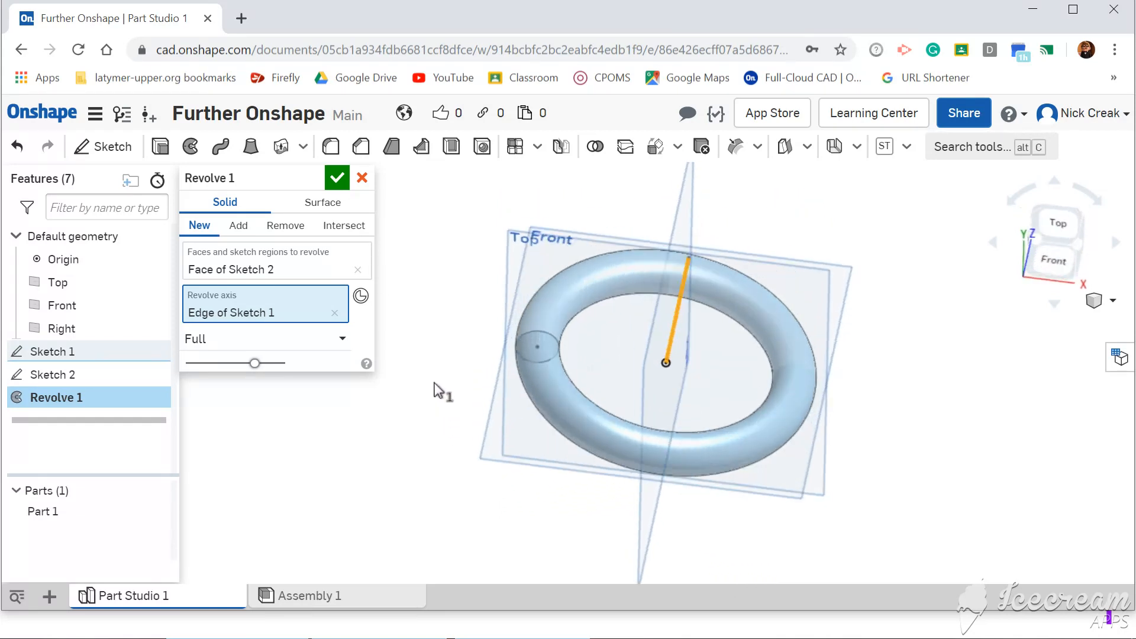
- Try One direction and Symmetric partial revolves, then return to Full and accept Revolve 1
left_click(264, 338)
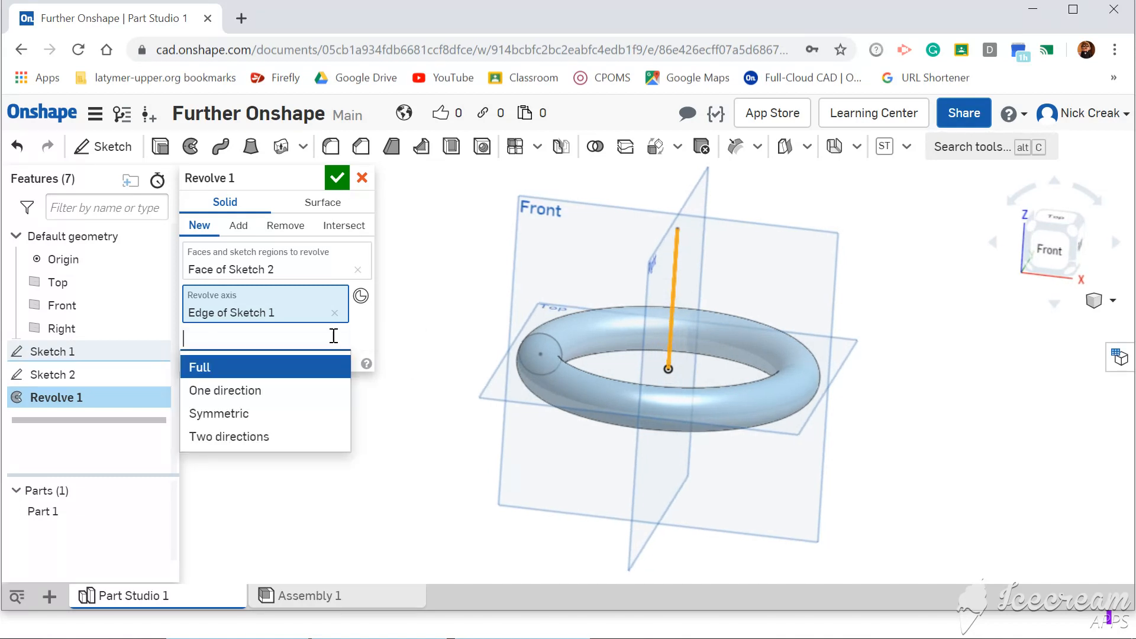
left_click(225, 390)
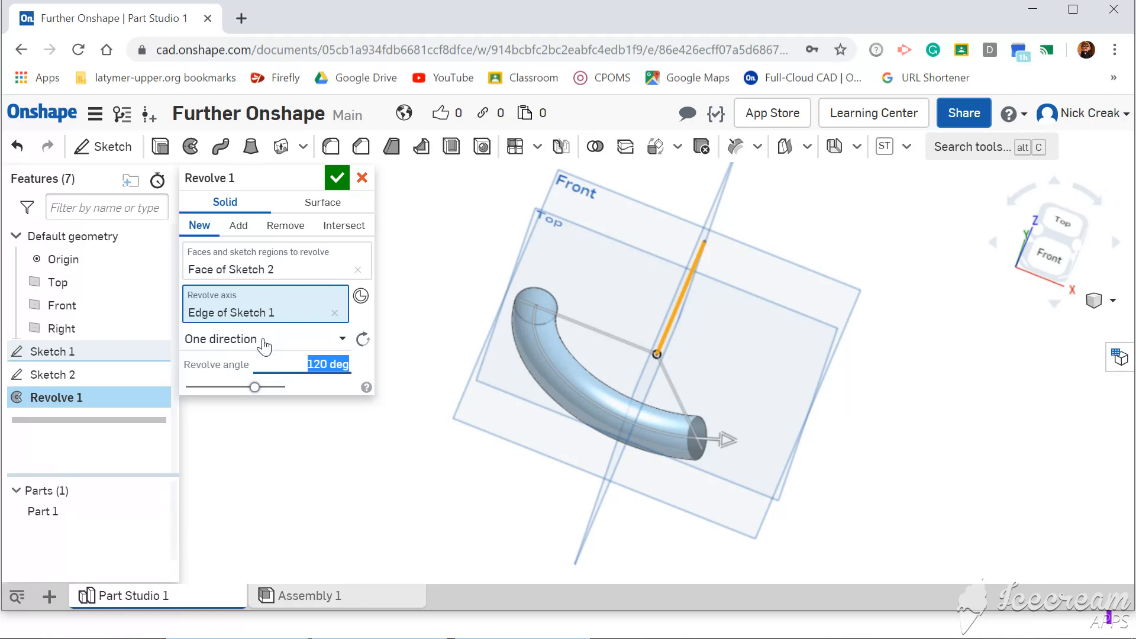
left_click(264, 339)
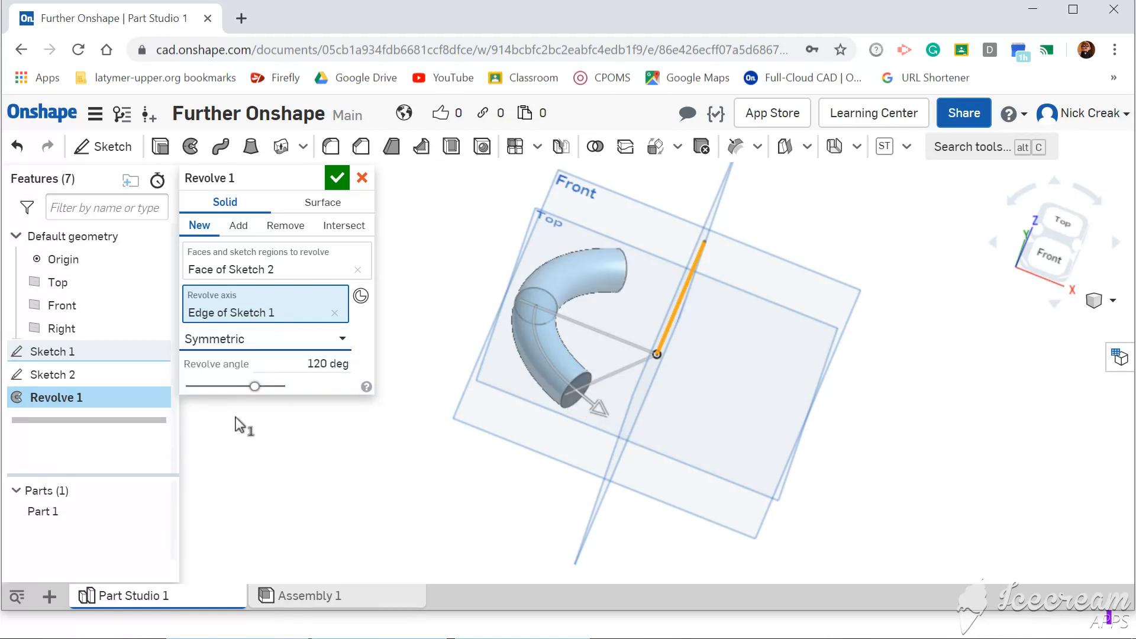
mouse_move(584, 404)
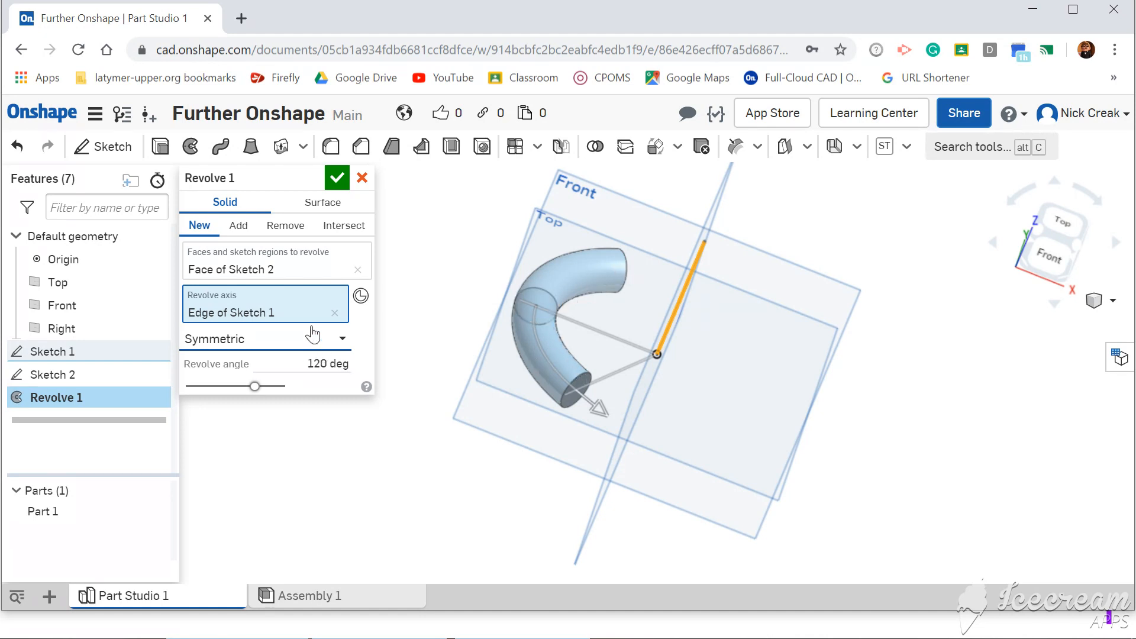
left_click(263, 337)
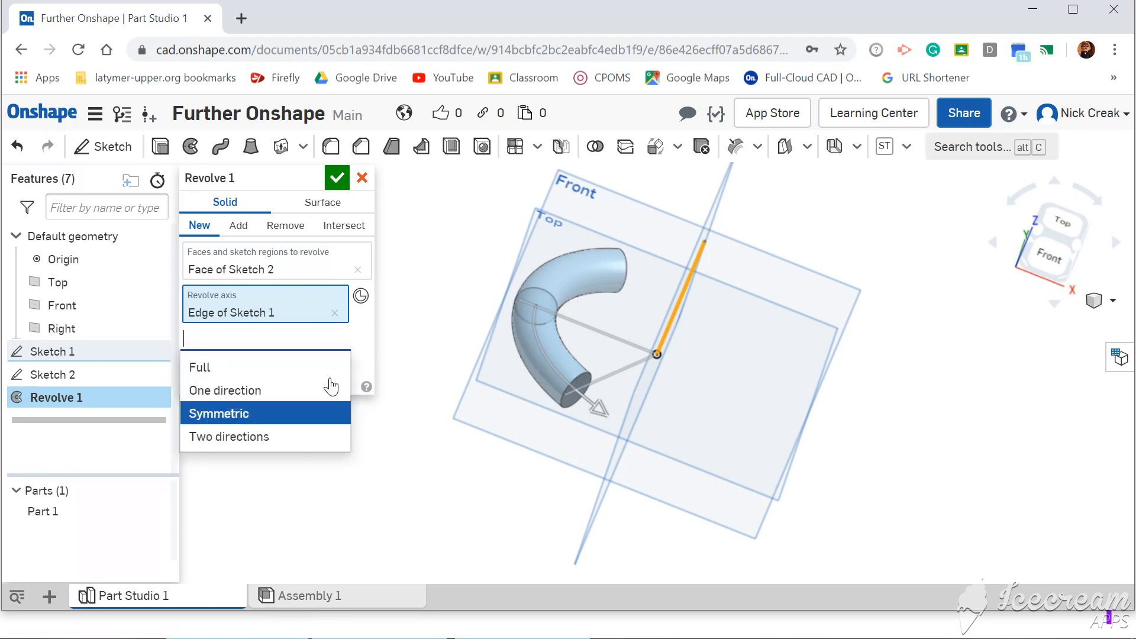
mouse_move(323, 338)
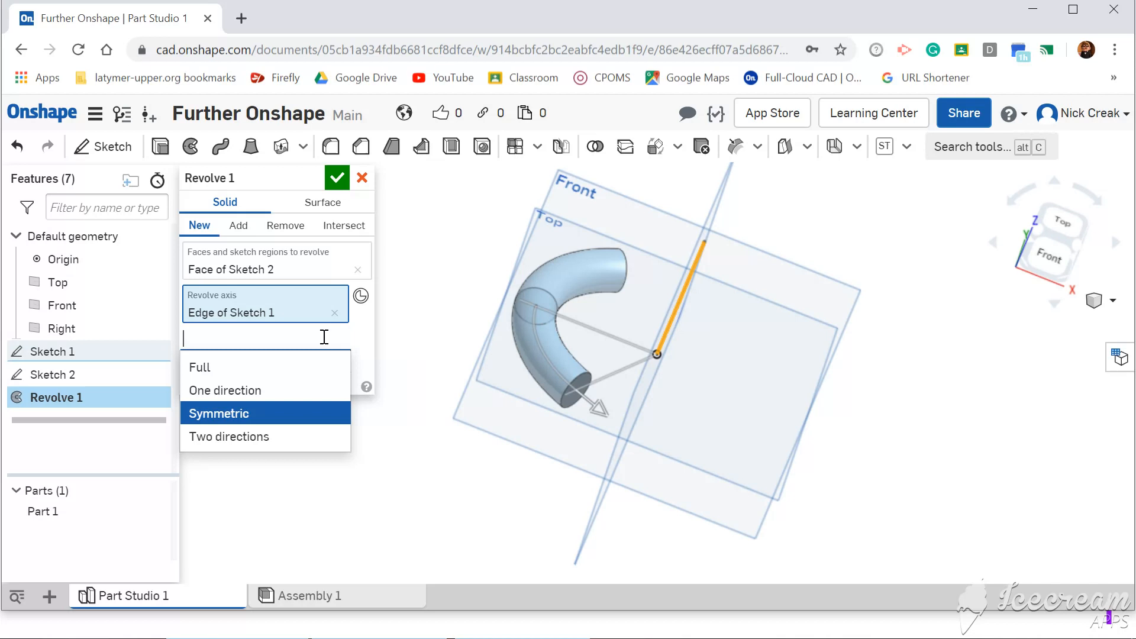
mouse_move(318, 398)
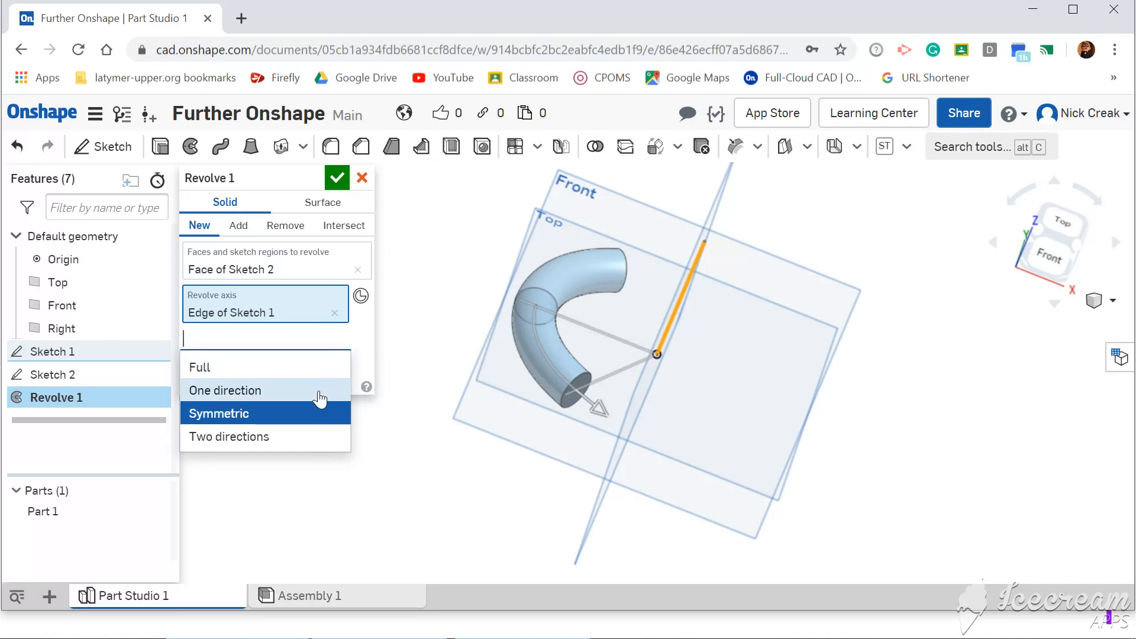
left_click(219, 413)
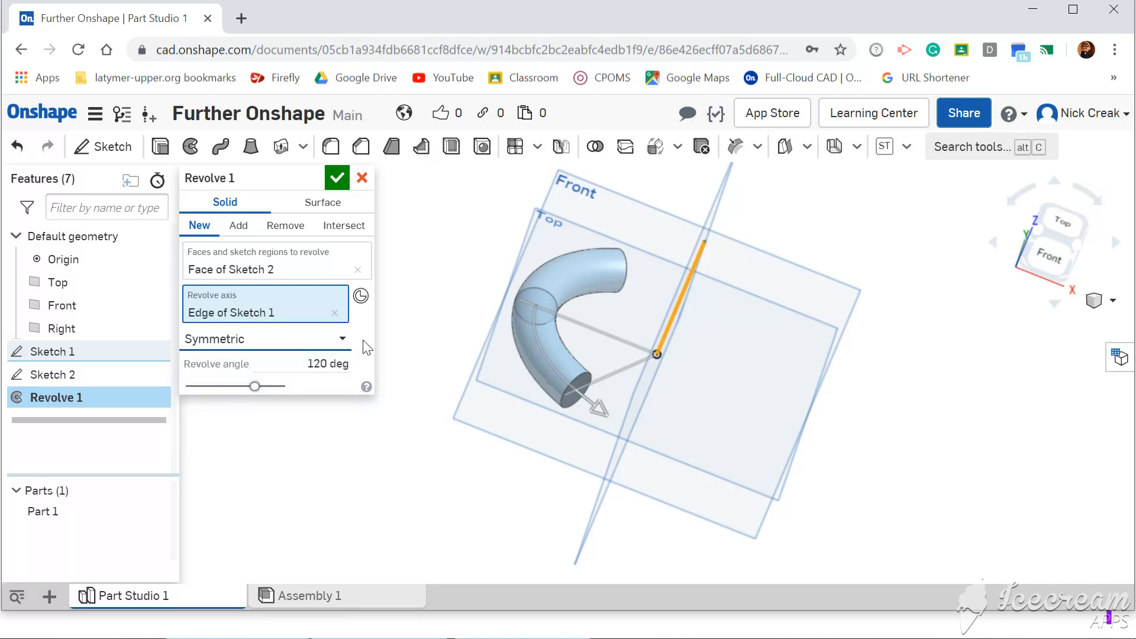
left_click(264, 338)
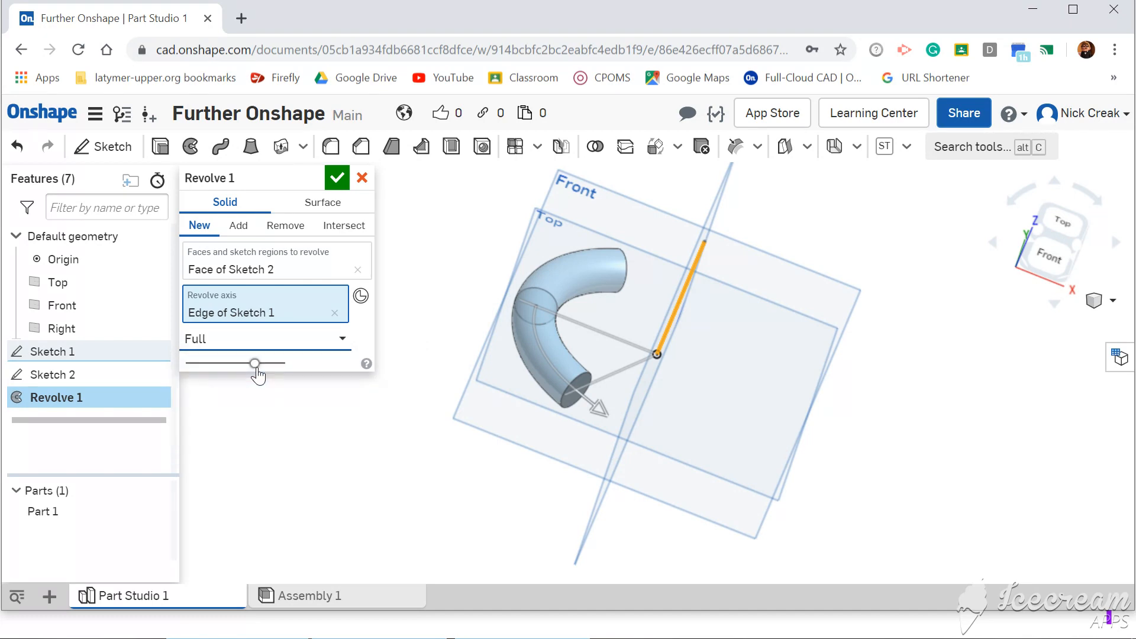
left_click(336, 178)
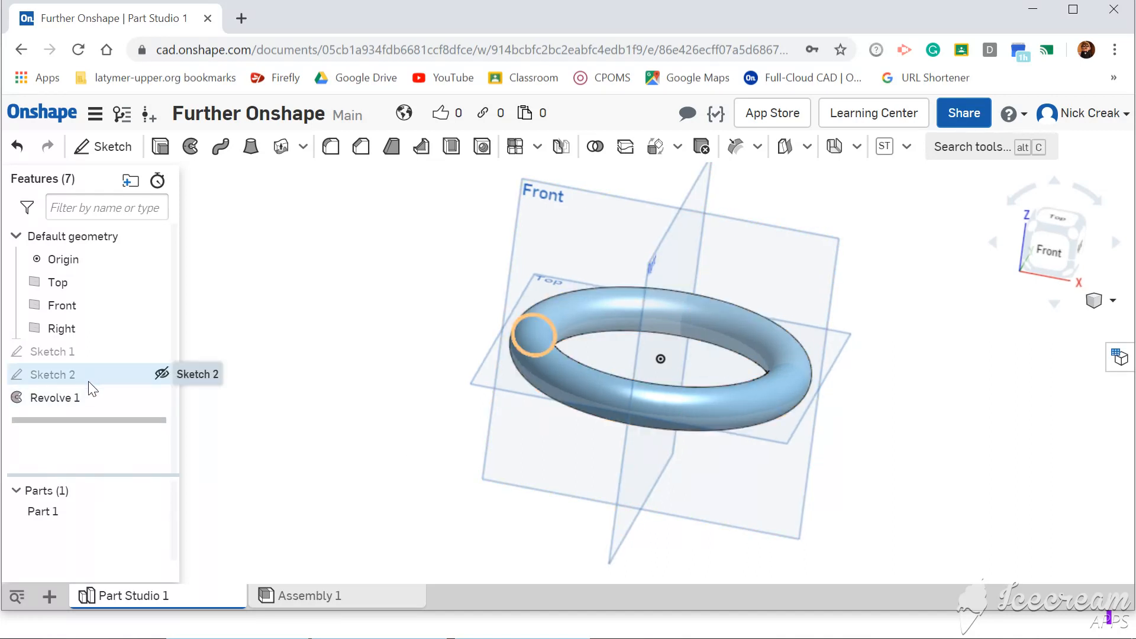
- Edit Sketch 2 to add a second Ø20 circle 15 mm above the first, making a double ring
double_click(51, 374)
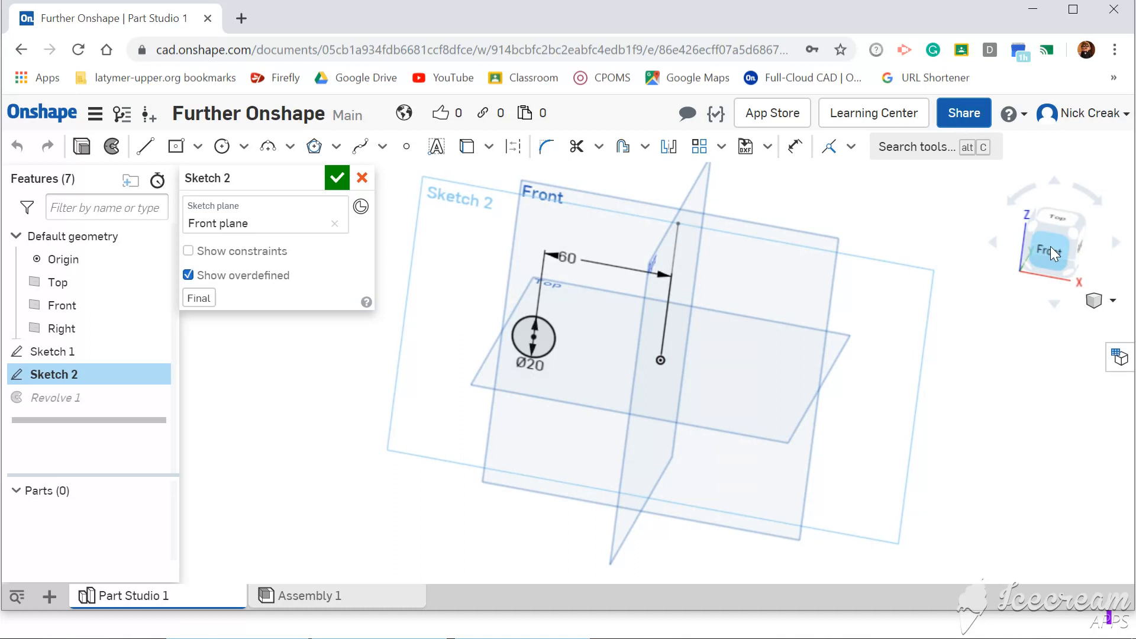
left_click(1053, 241)
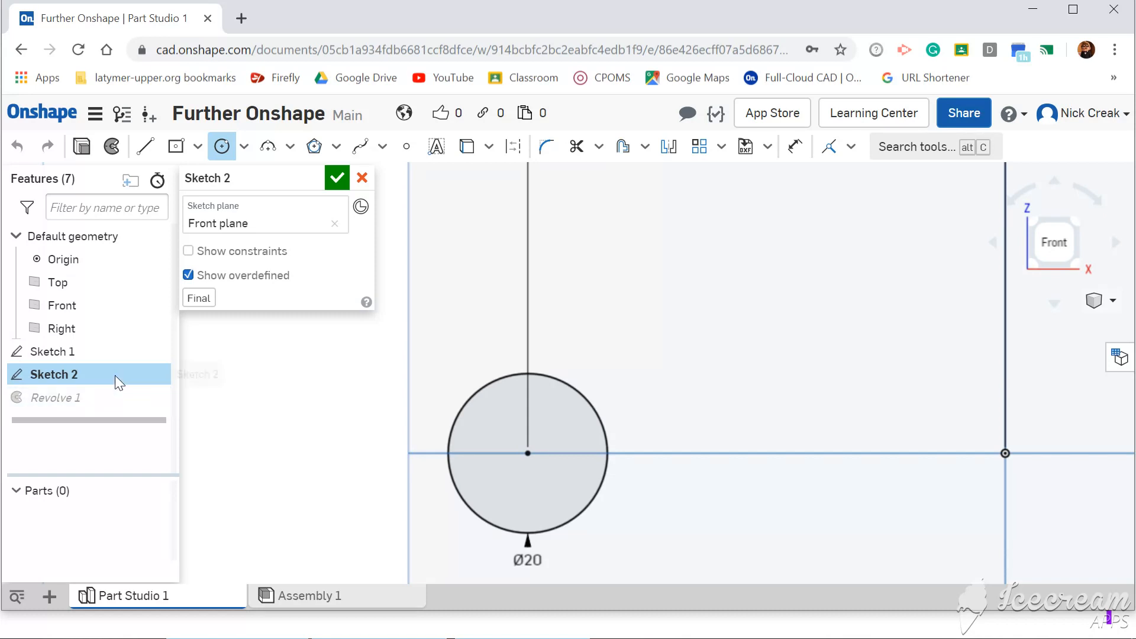
mouse_move(477, 405)
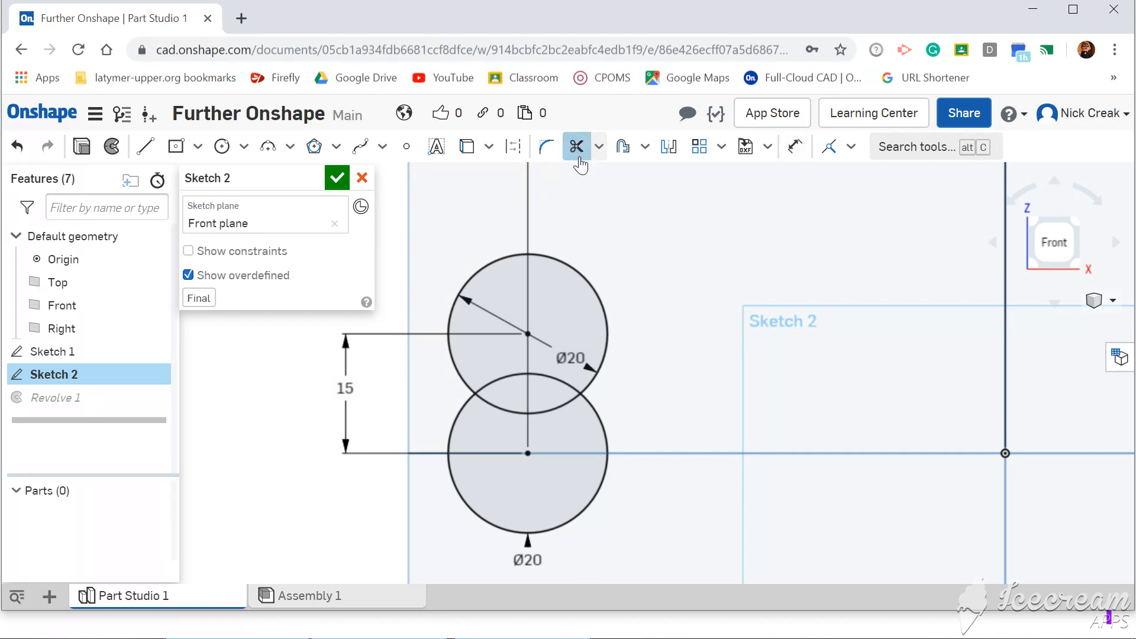
mouse_move(524, 422)
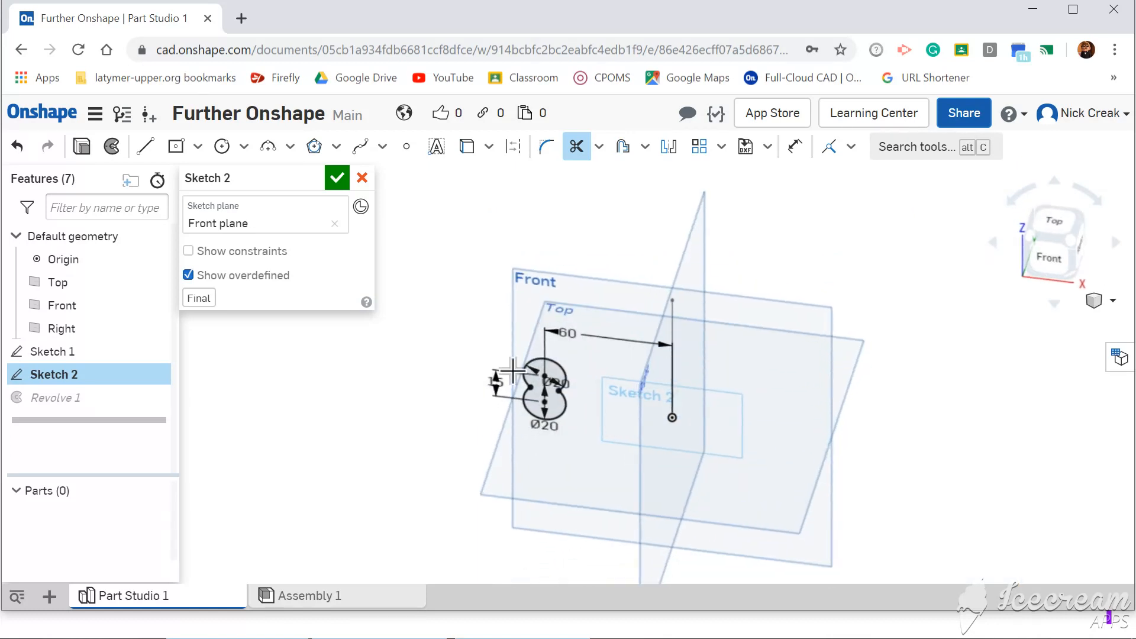
left_click(336, 177)
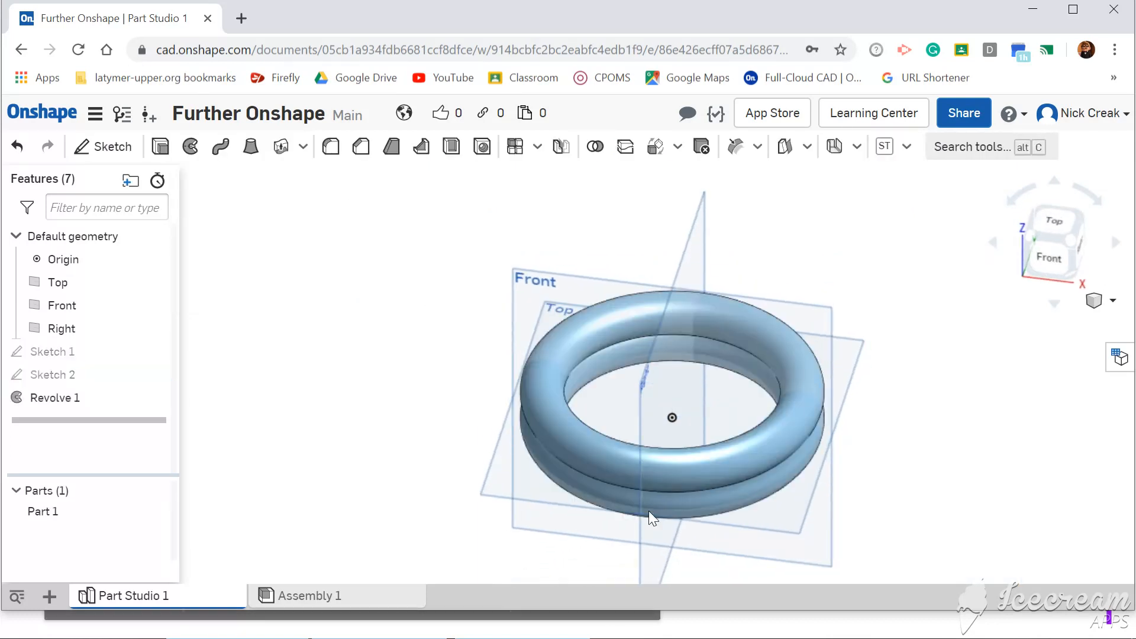